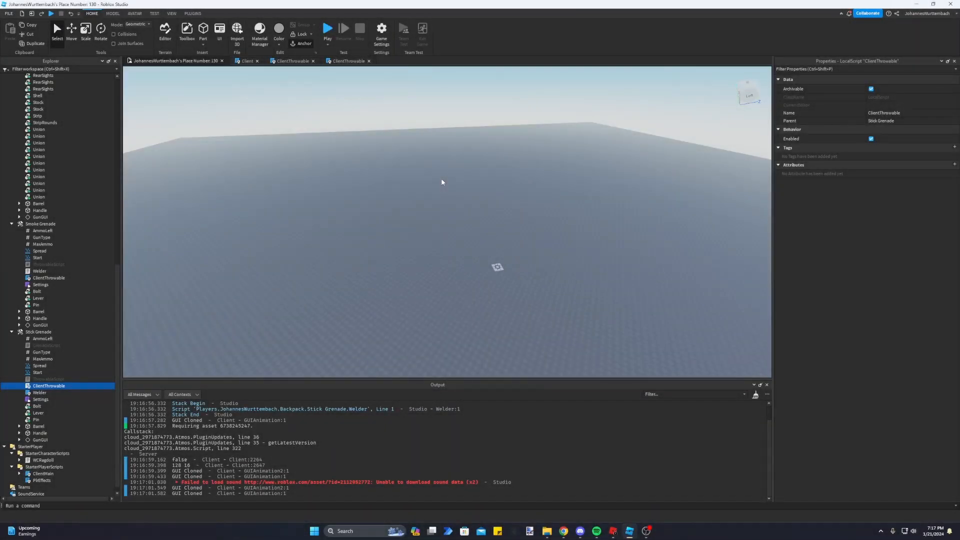
Select Workspace in the Explorer to show its properties, including StreamingEnabled
scroll("up", 3)
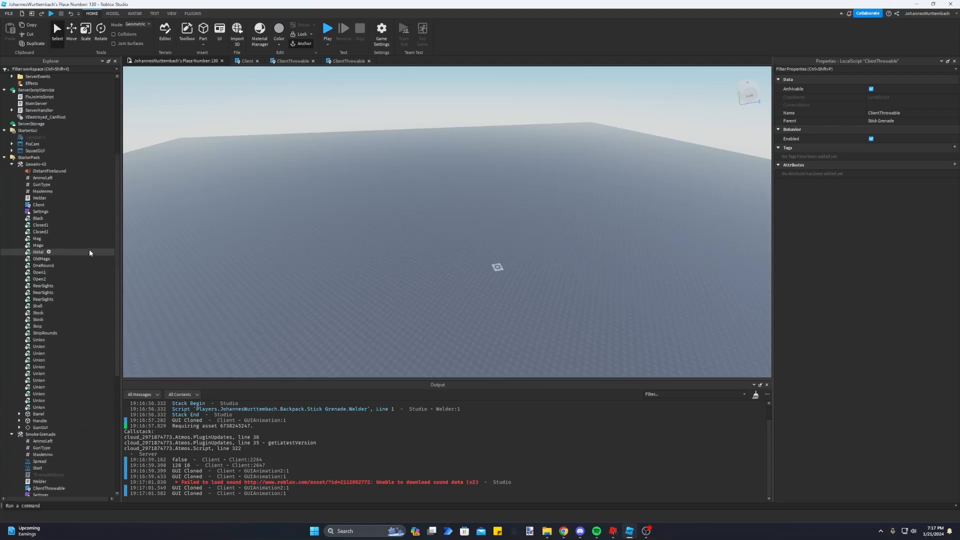
left_click(28, 76)
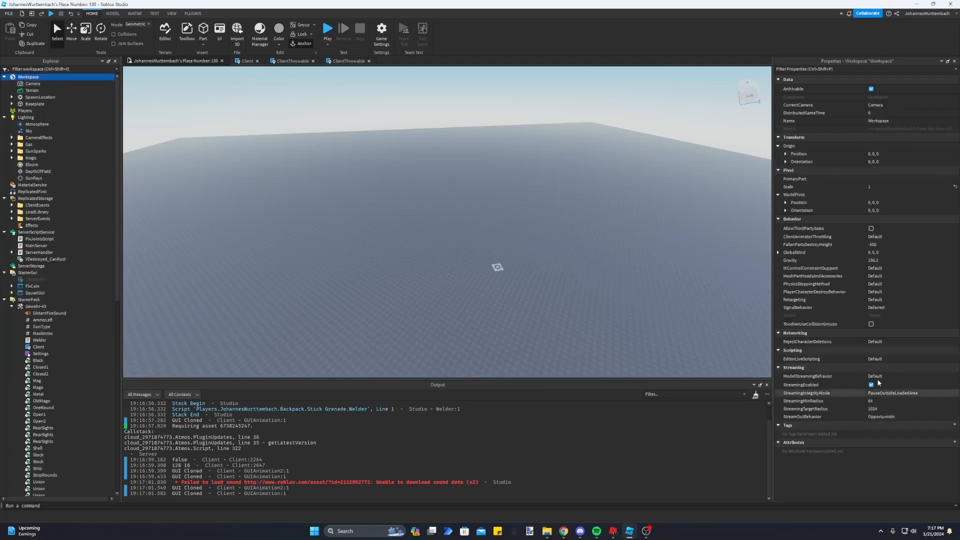
mouse_move(322, 215)
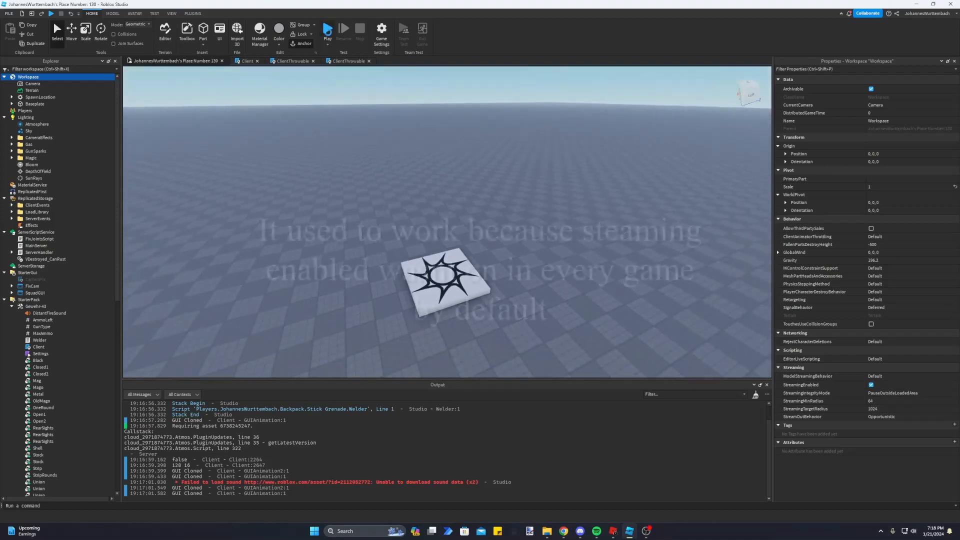
left_click(327, 29)
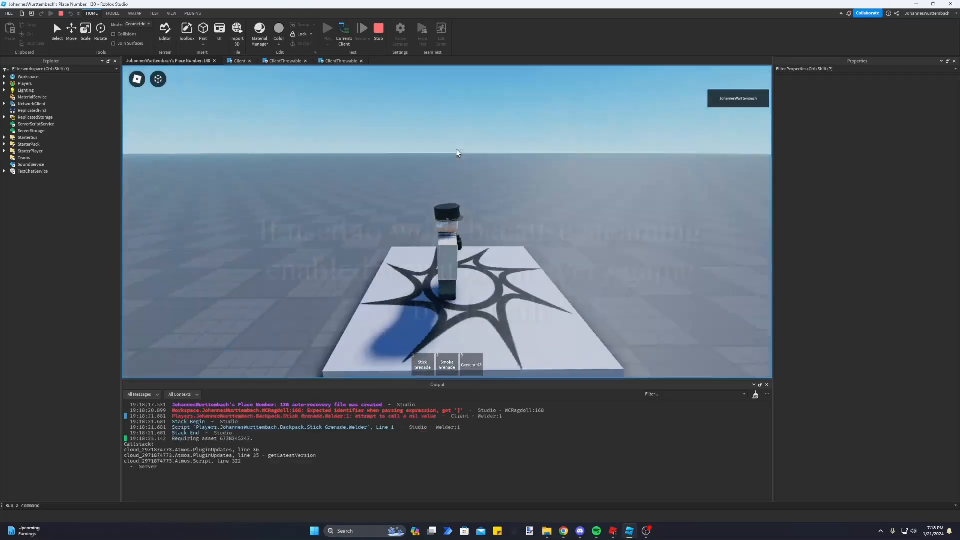
left_click(471, 364)
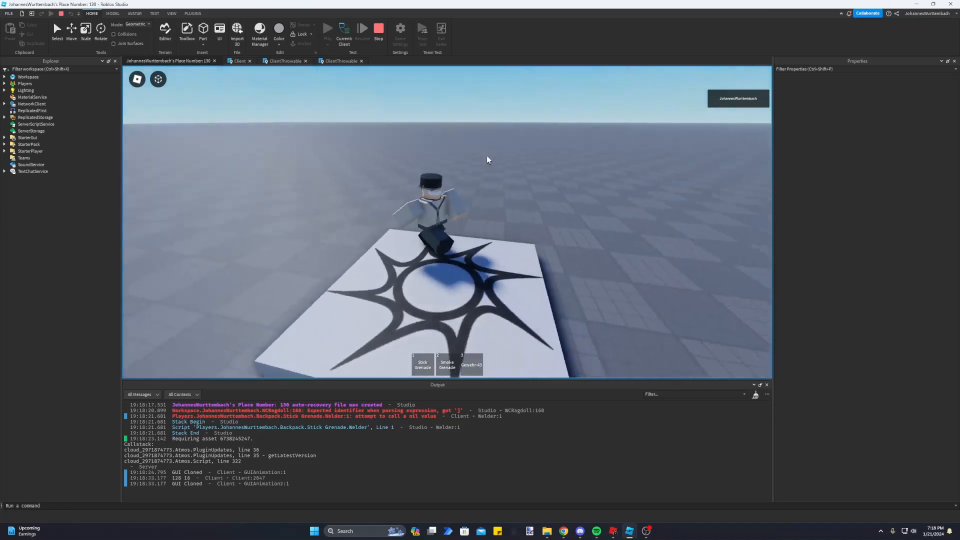
left_click(422, 364)
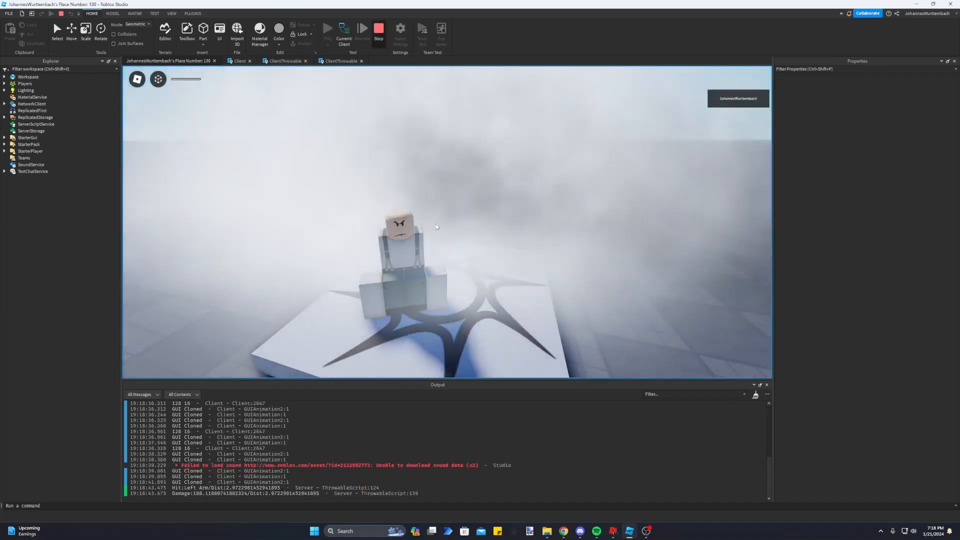
left_click(378, 28)
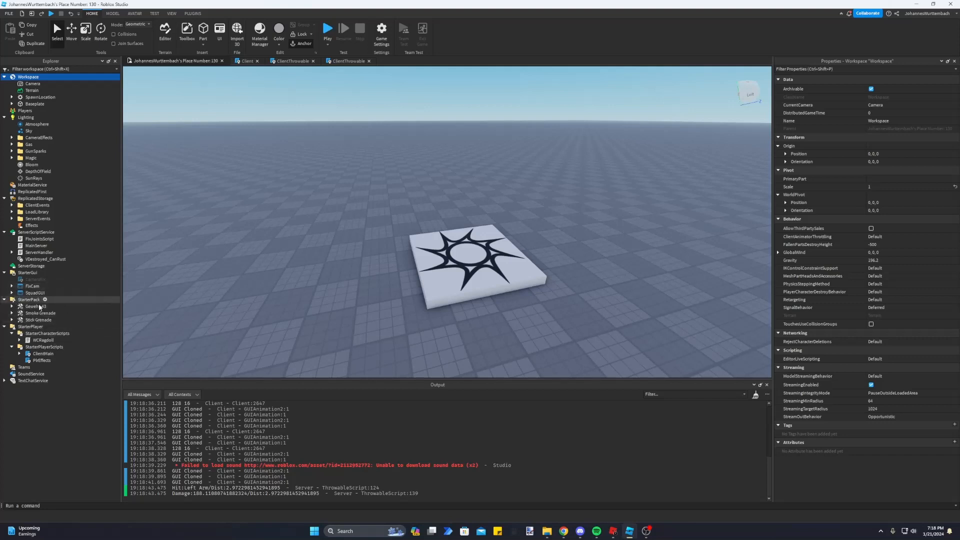
Expand StarterPack's Gewehr-43 tool and select its Client LocalScript
left_click(35, 306)
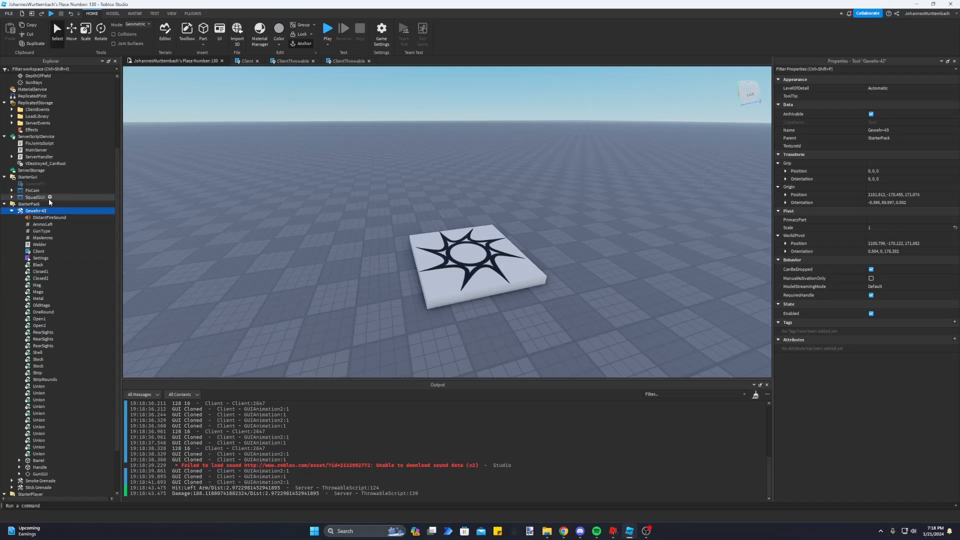
scroll("down", 3)
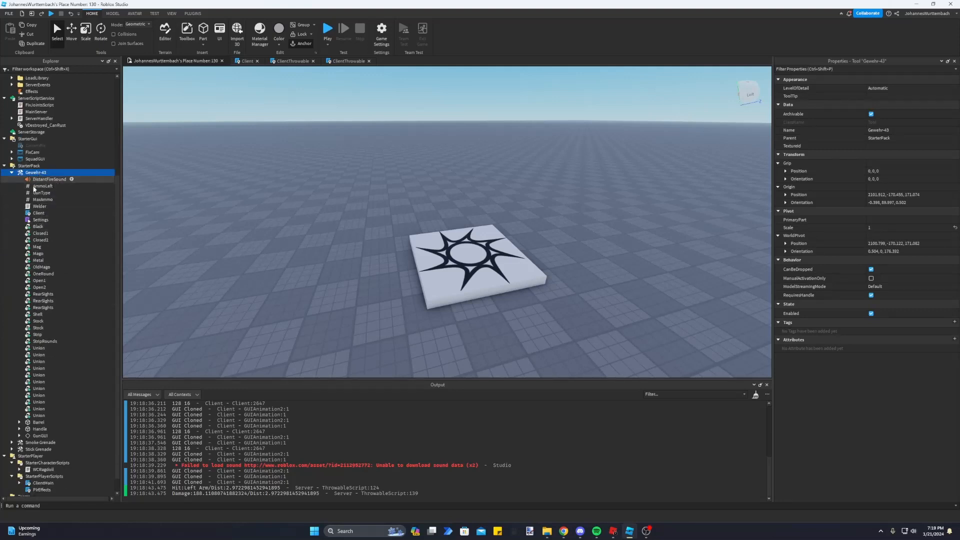
mouse_move(123, 201)
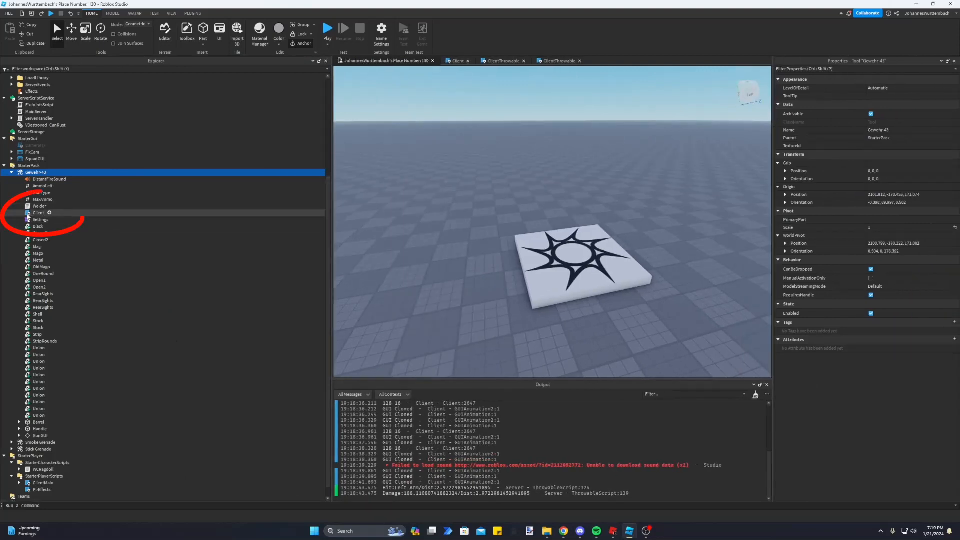
left_click(38, 212)
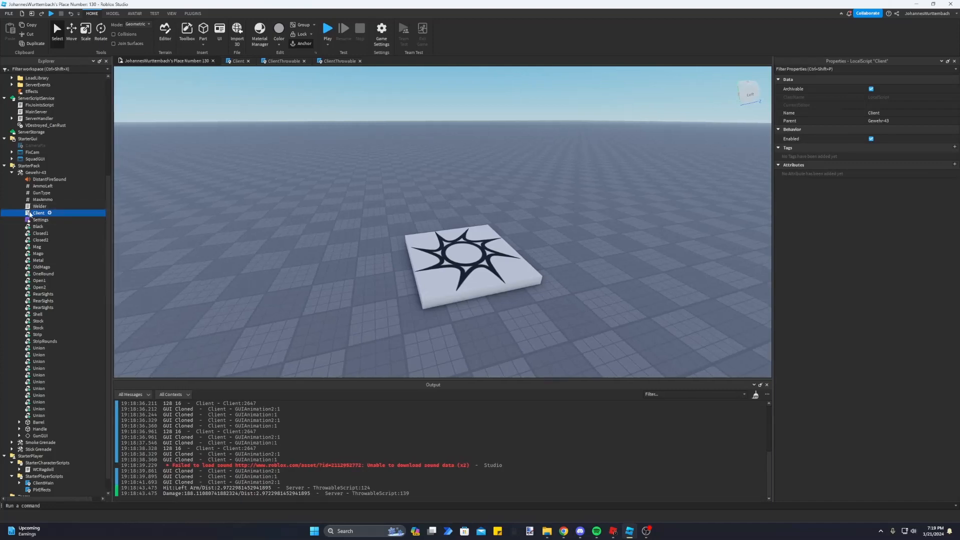
Open the Gewehr-43 Client script and select lines 29–30 defining Cam and ogPlayer
double_click(38, 213)
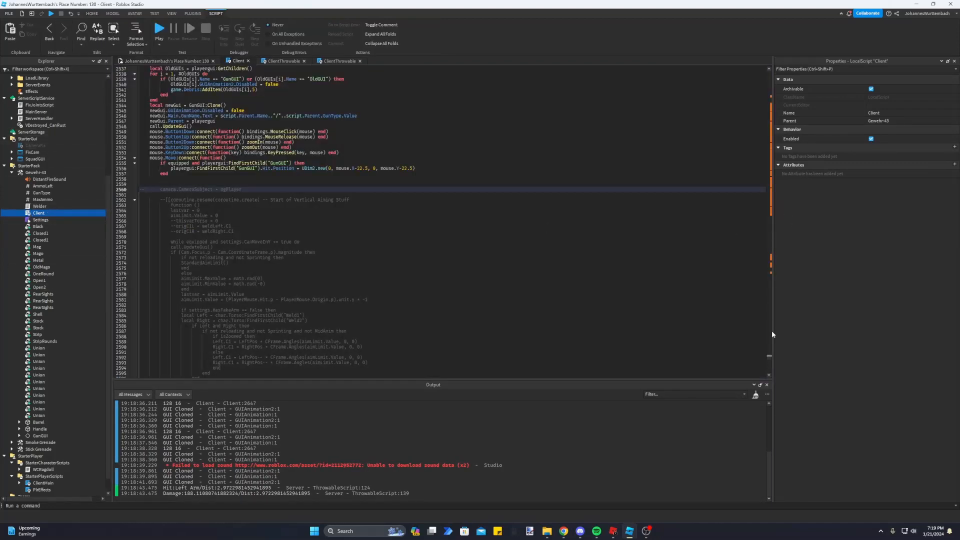
scroll("up", 3)
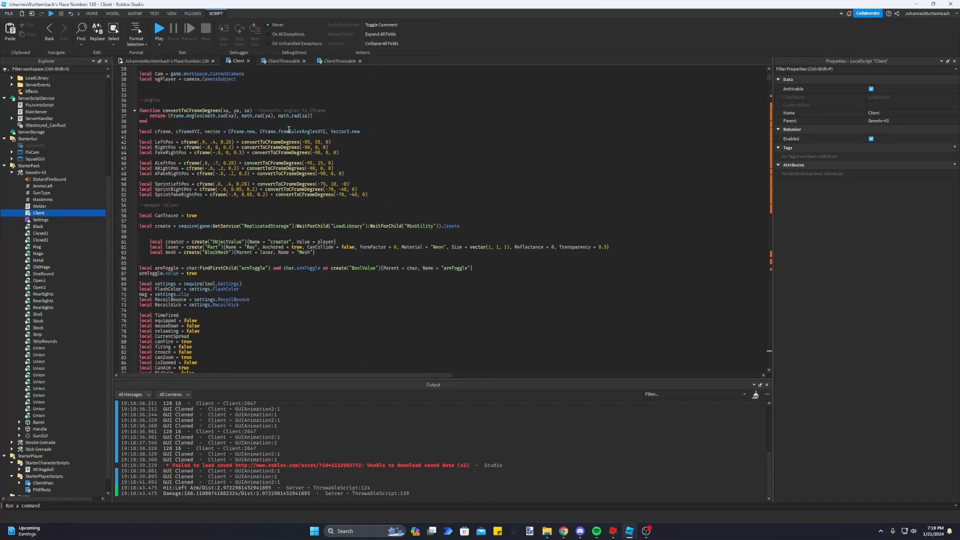
mouse_move(240, 92)
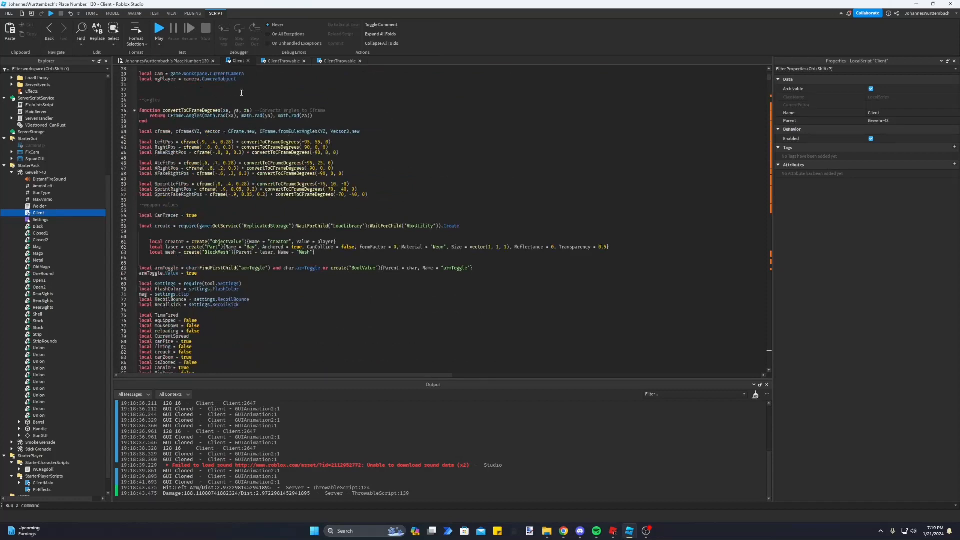
scroll("up", 3)
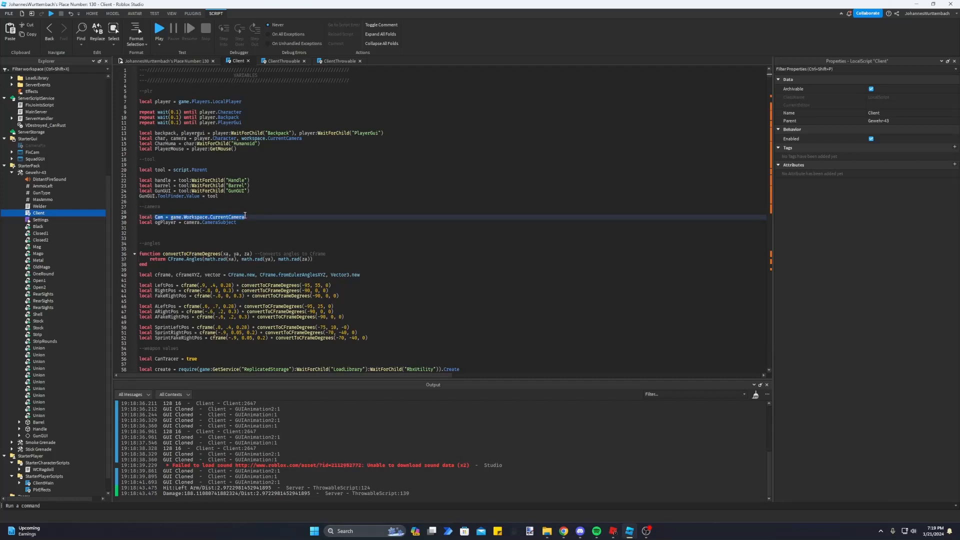
left_click(168, 222)
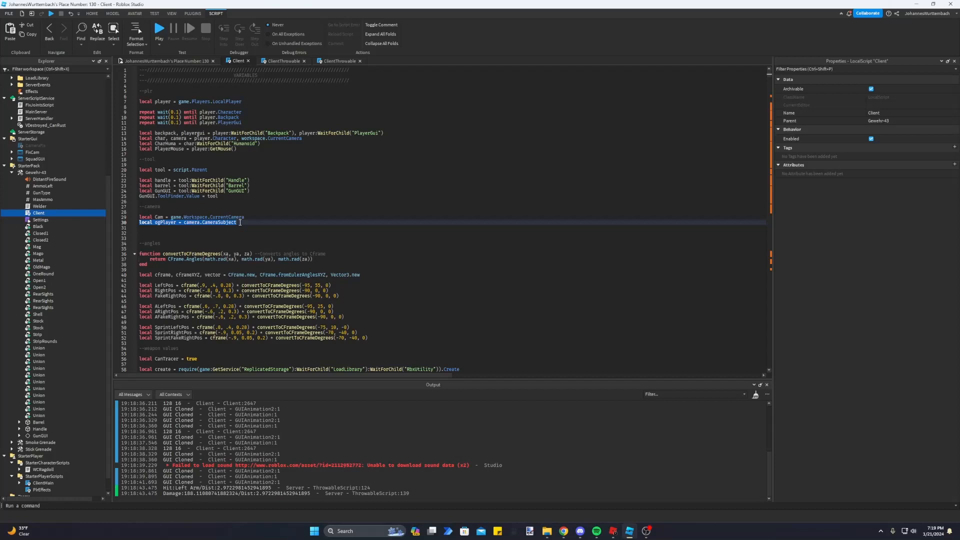
left_click(233, 222)
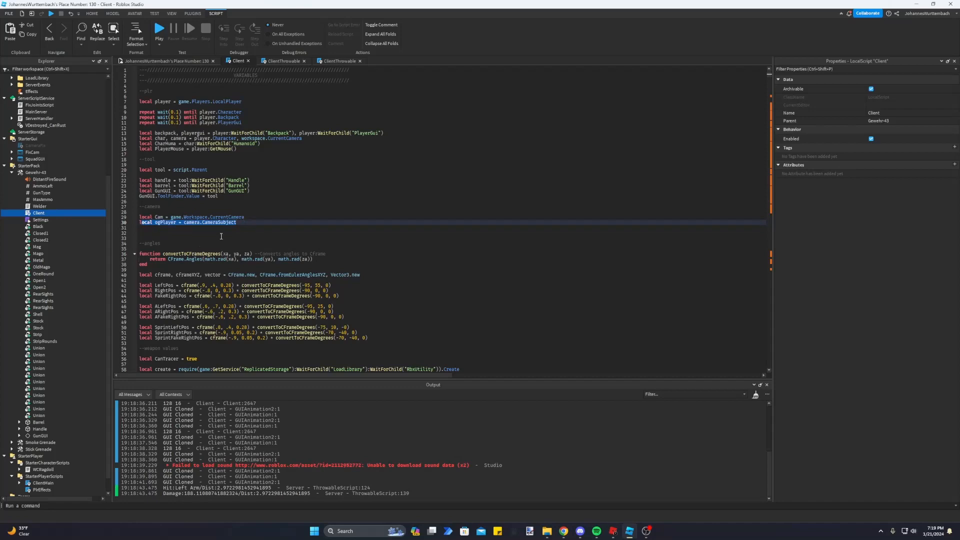
scroll("up", 3)
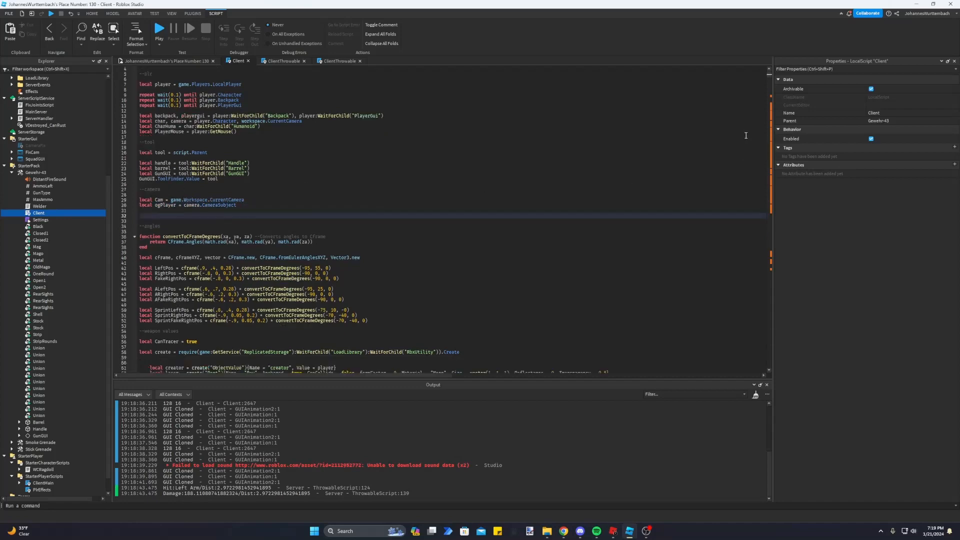
In the tool.Equipped block, uncomment camera.CameraSubject = ogPlayer
scroll("down", 3)
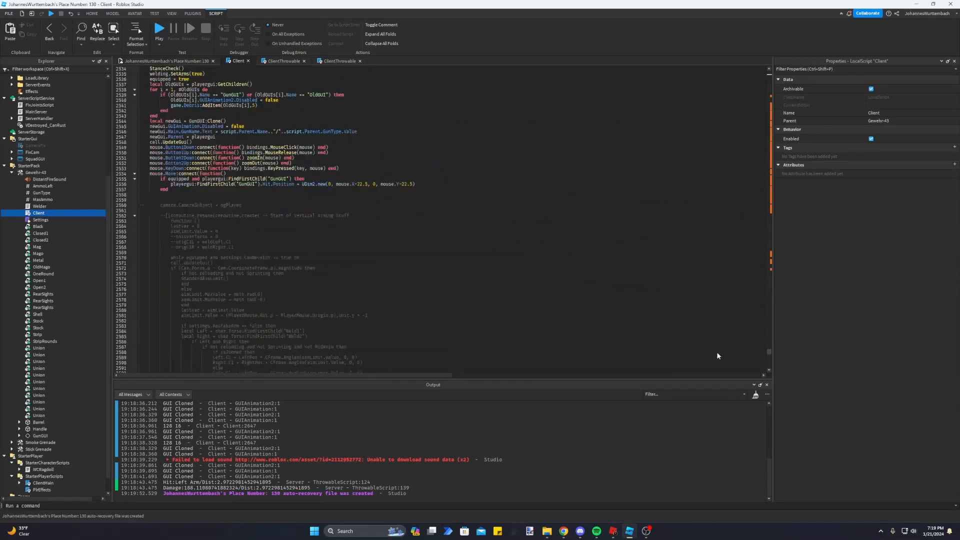
scroll("up", 3)
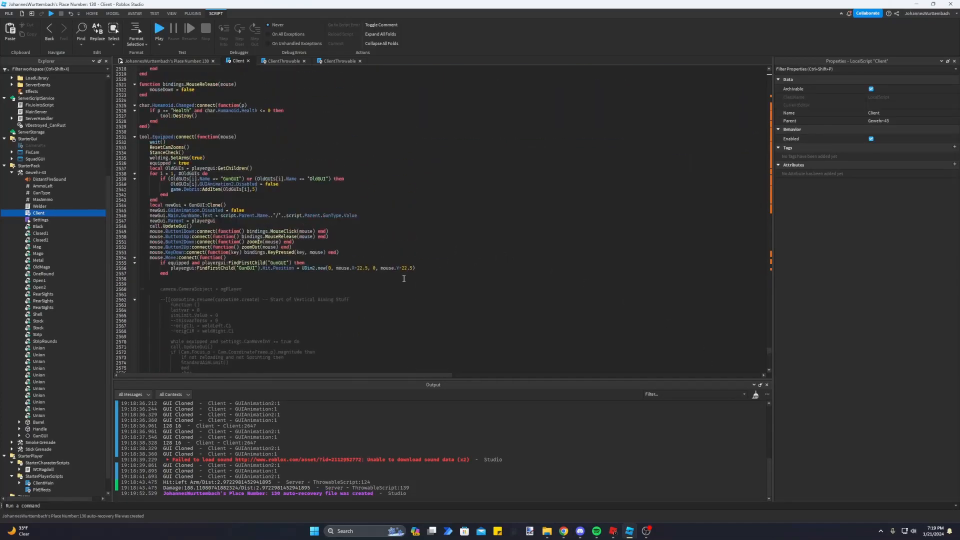
scroll("up", 3)
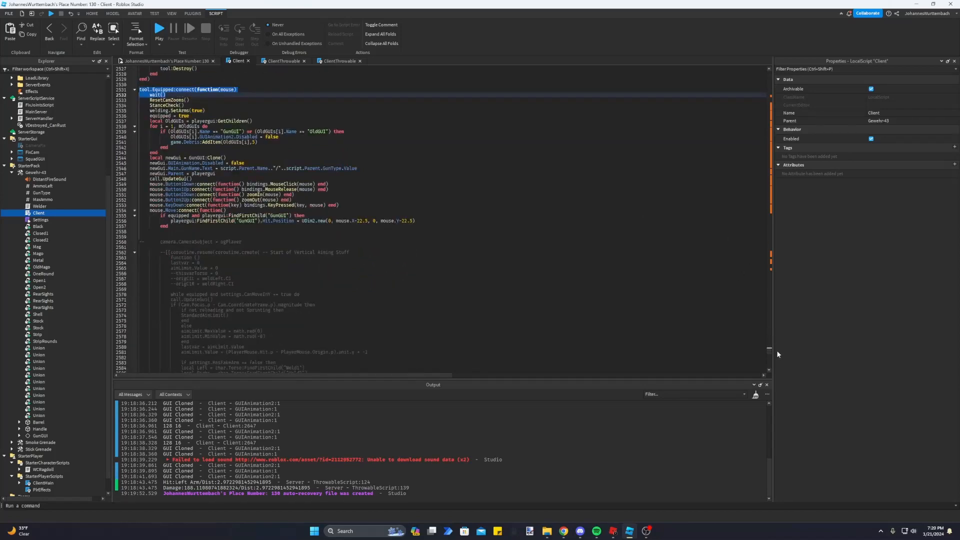
scroll("down", 3)
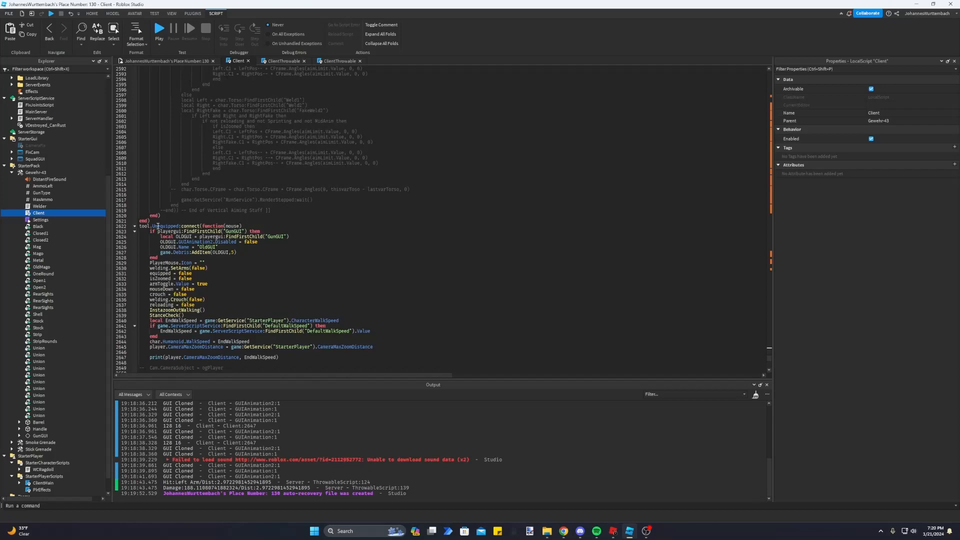
scroll("up", 3)
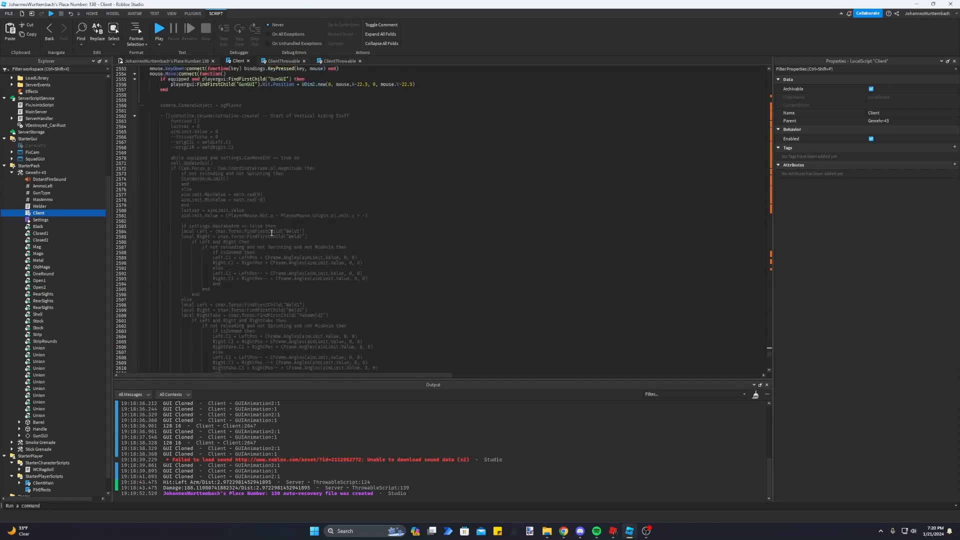
scroll("up", 3)
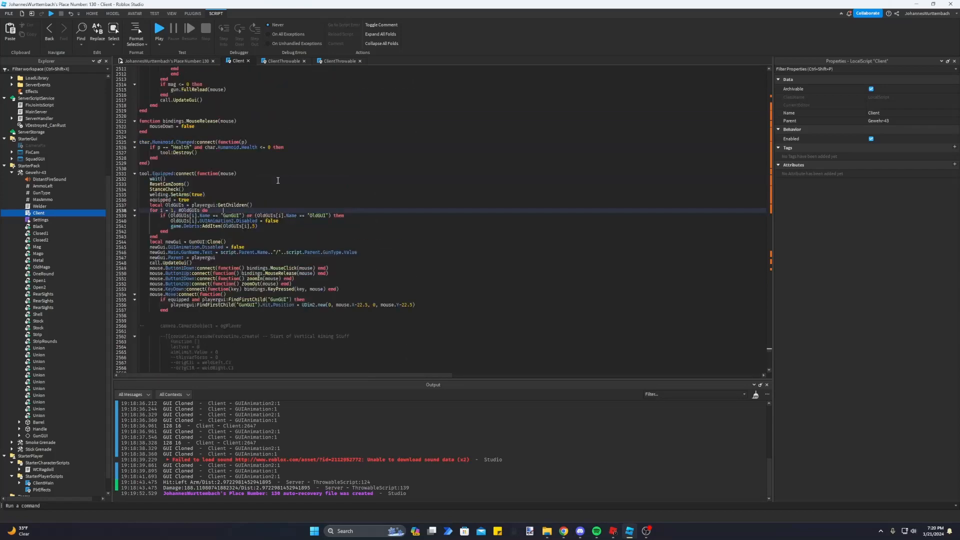
scroll("up", 3)
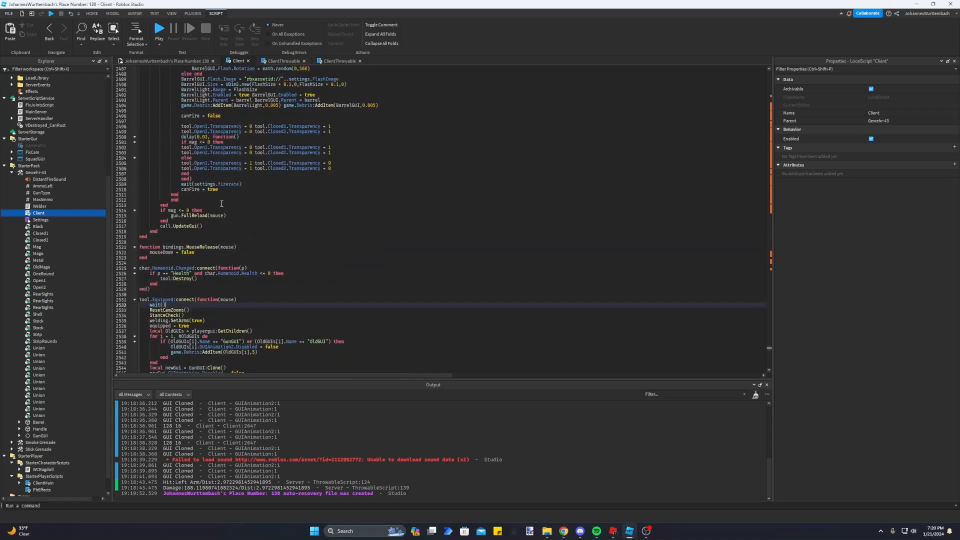
scroll("down", 3)
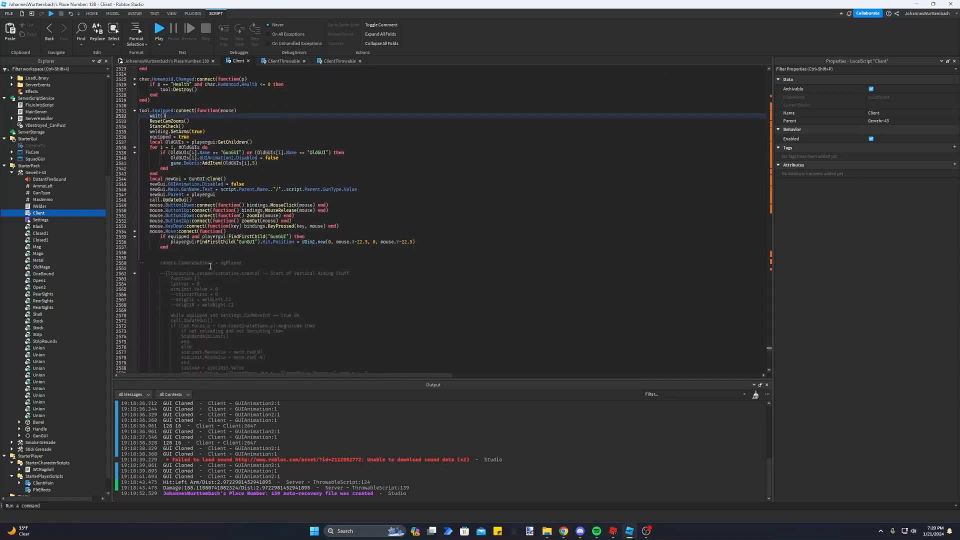
scroll("up", 3)
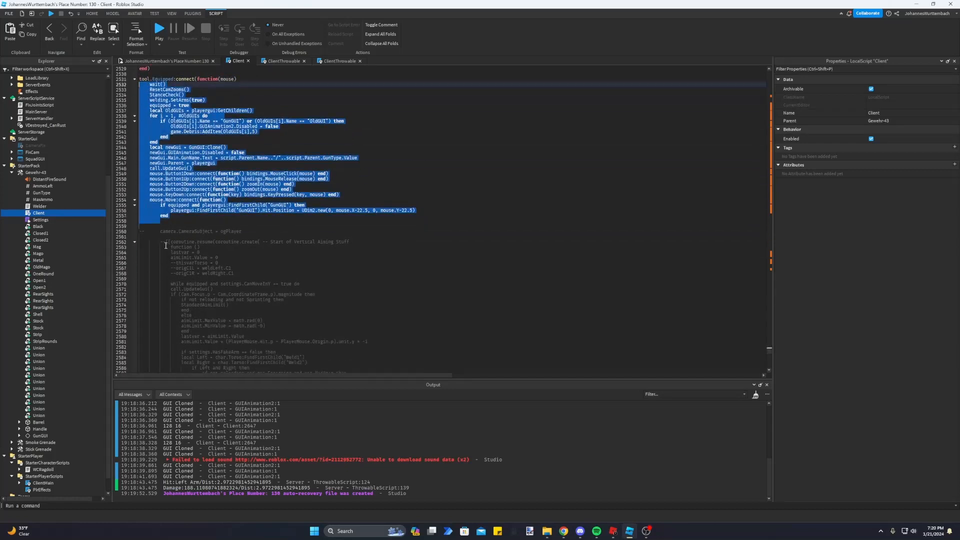
left_click(158, 231)
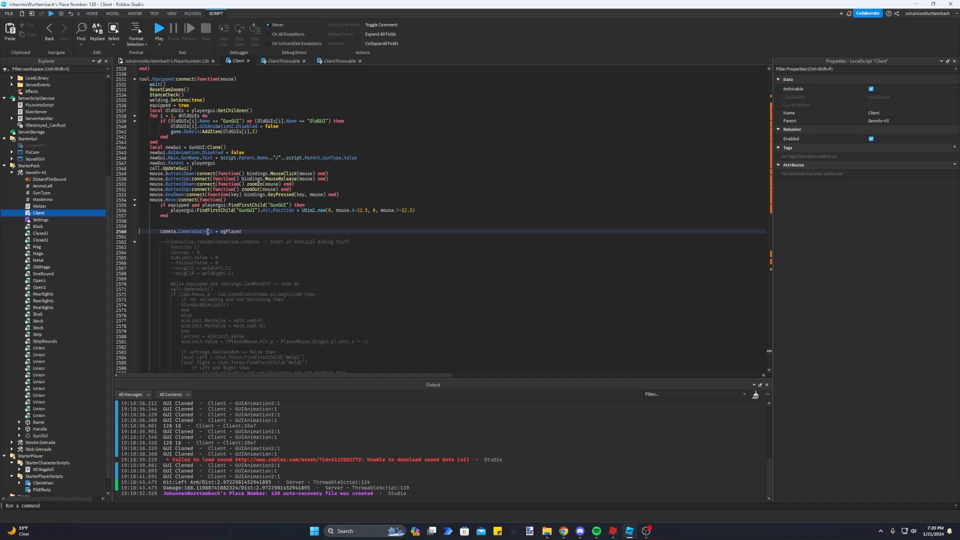
double_click(230, 231)
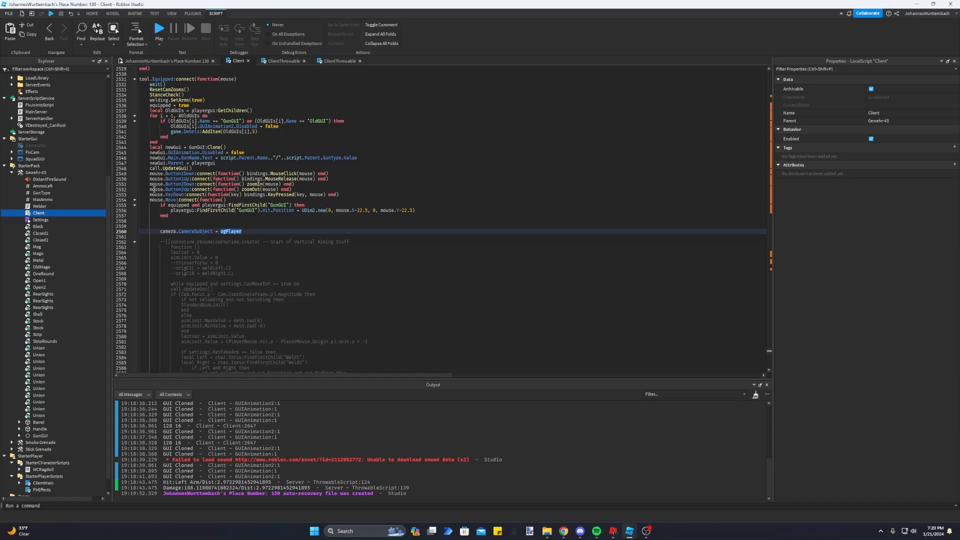
Run a playtest, stop it, and return to the Client script
left_click(158, 28)
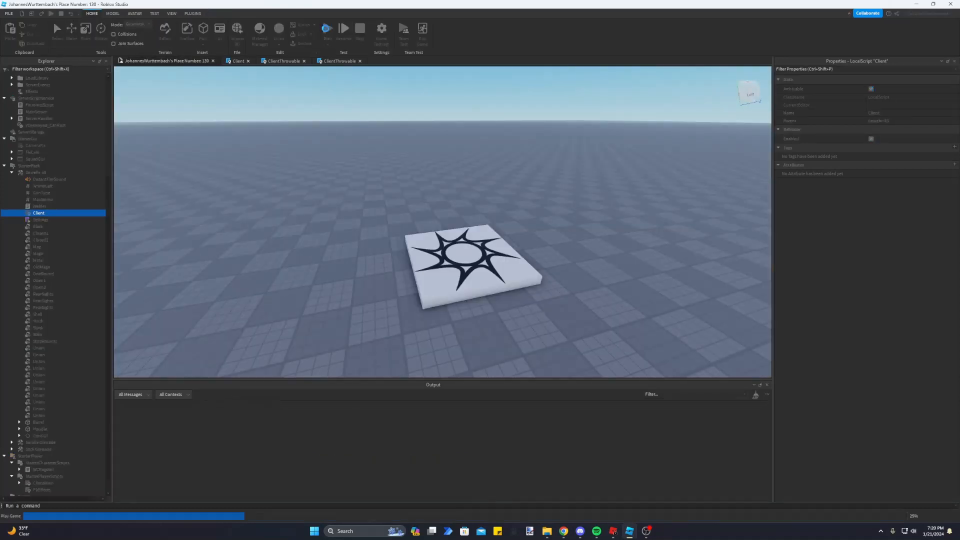
left_click(343, 29)
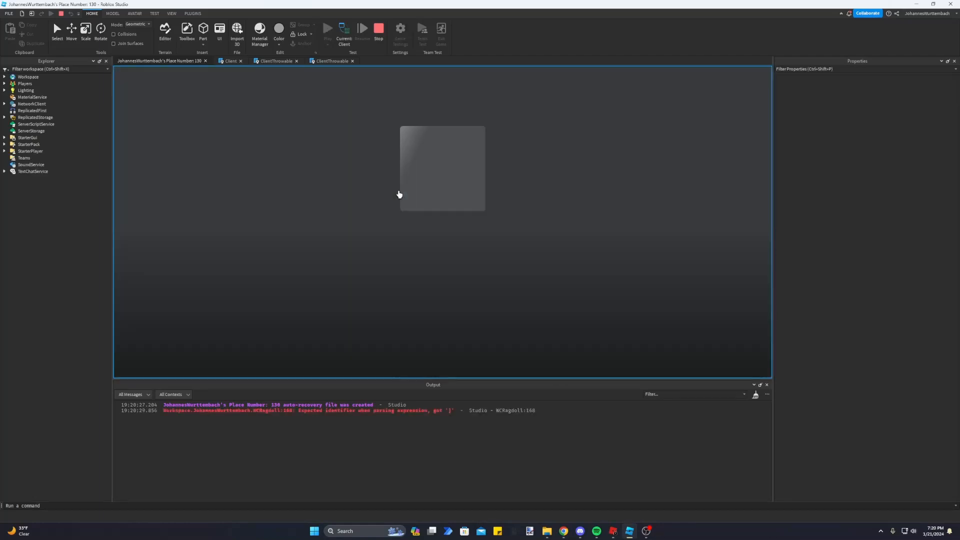
left_click(328, 29)
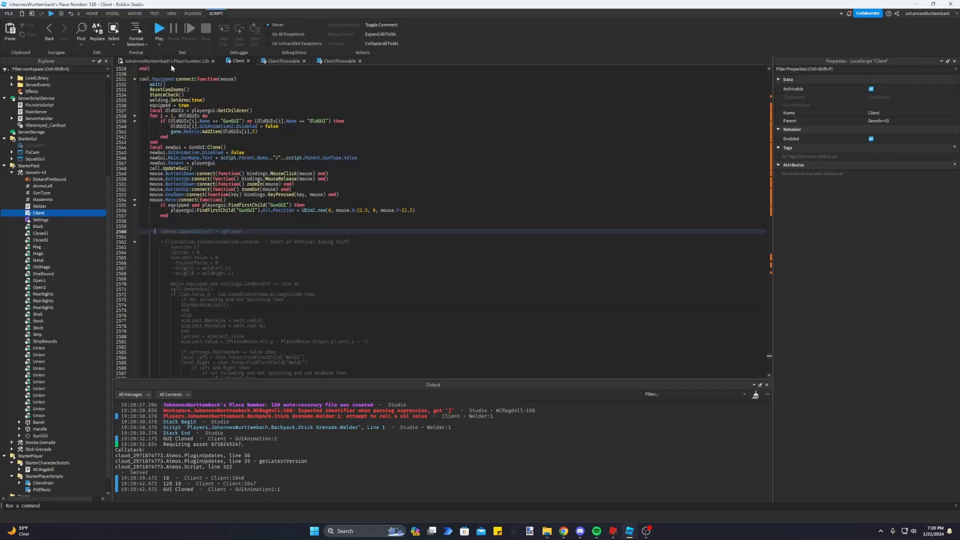
Uncheck StreamingEnabled on the Workspace and start a new playtest
left_click(92, 14)
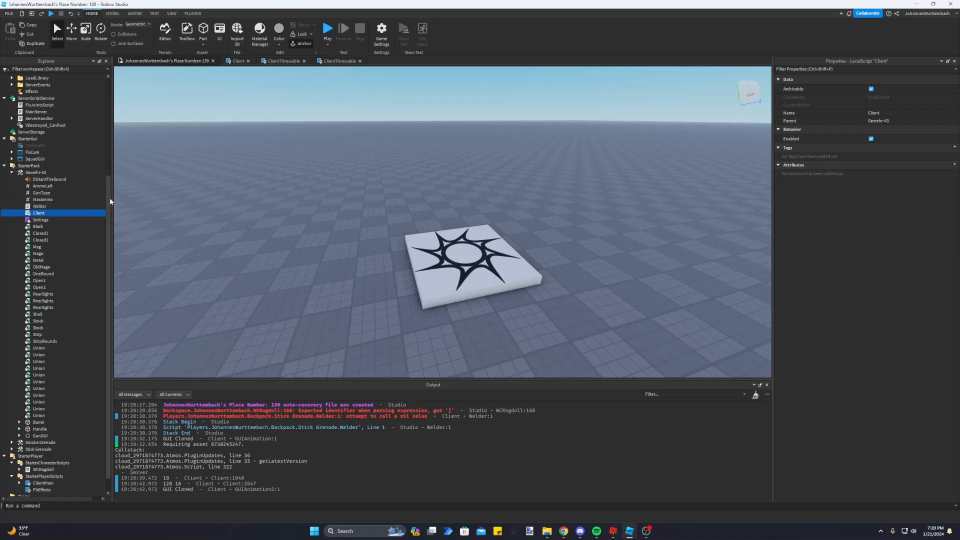
left_click(27, 77)
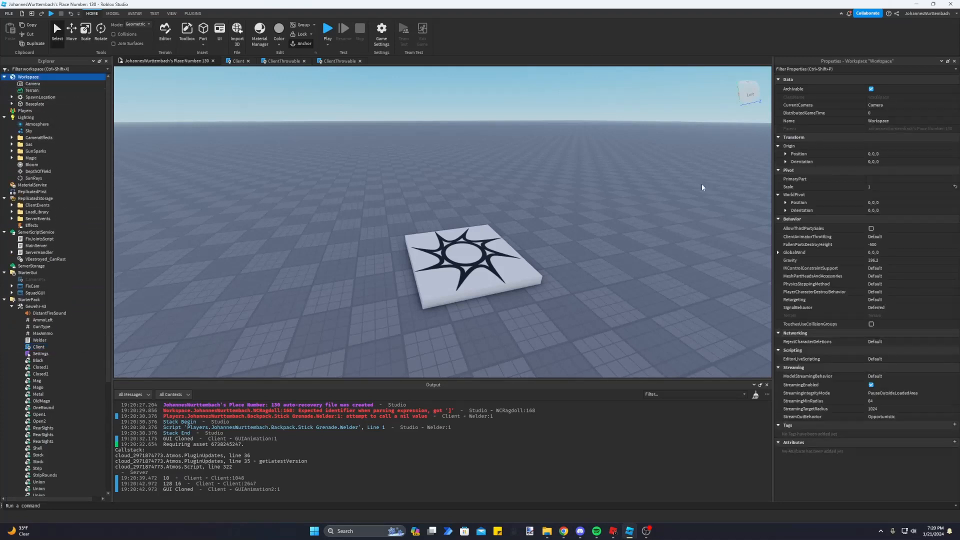
mouse_move(804, 385)
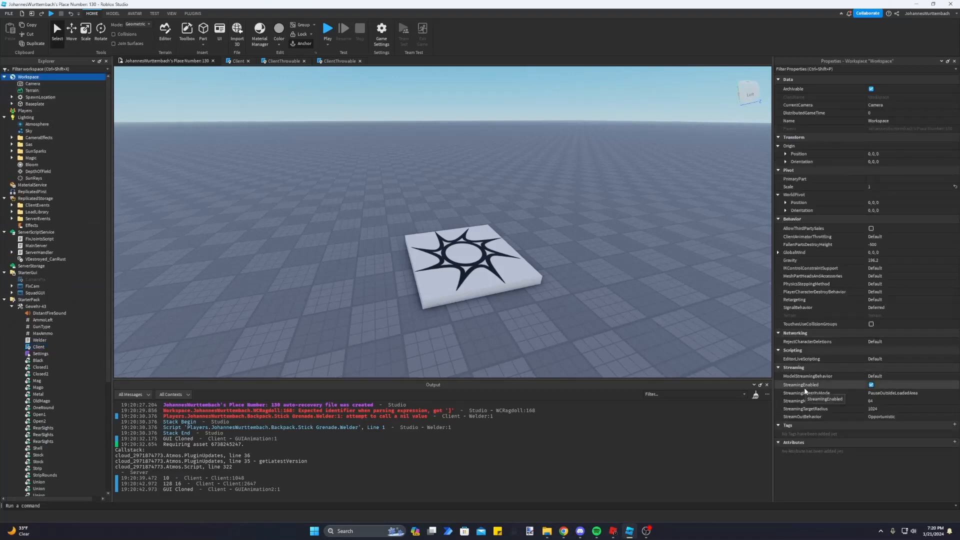
left_click(870, 384)
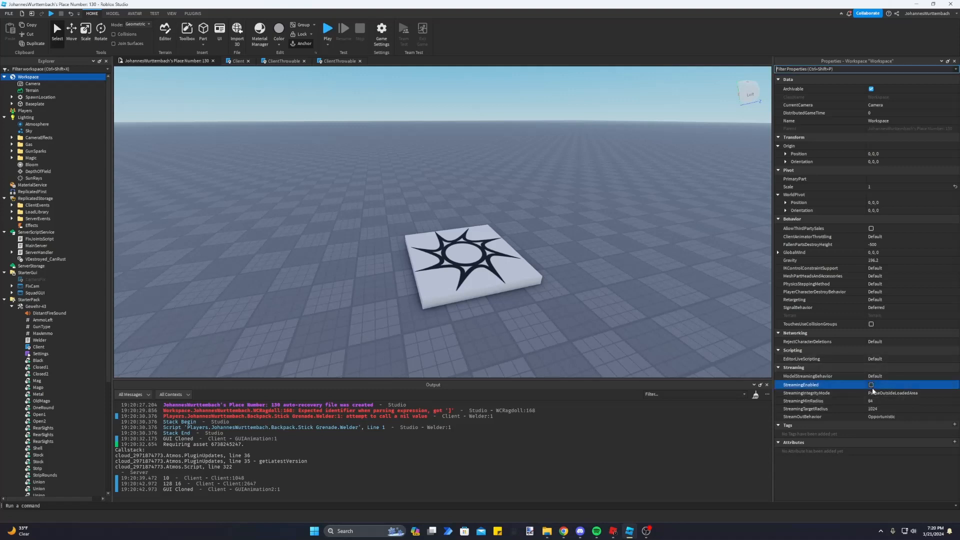
left_click(328, 29)
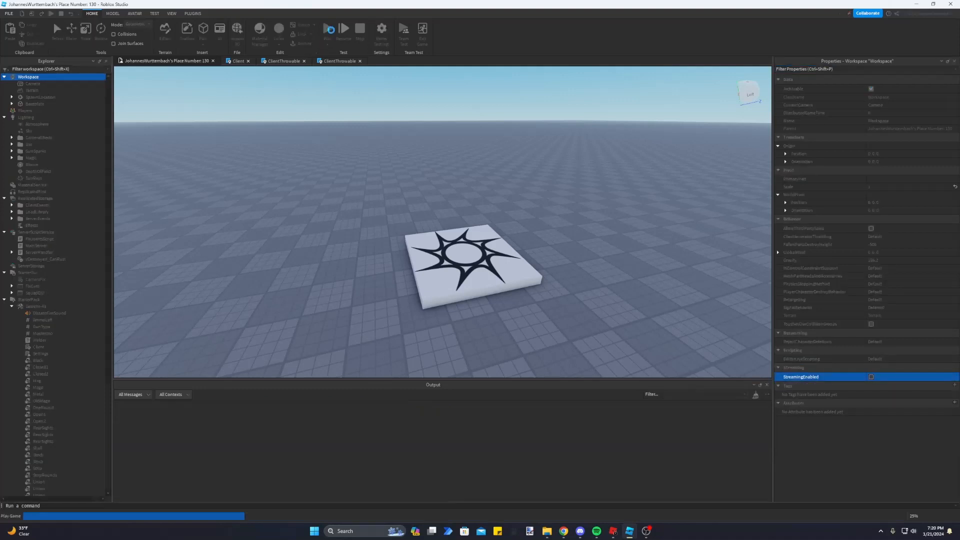
Confirm the camera follows the spawned character during the playtest, then stop it
left_click(328, 29)
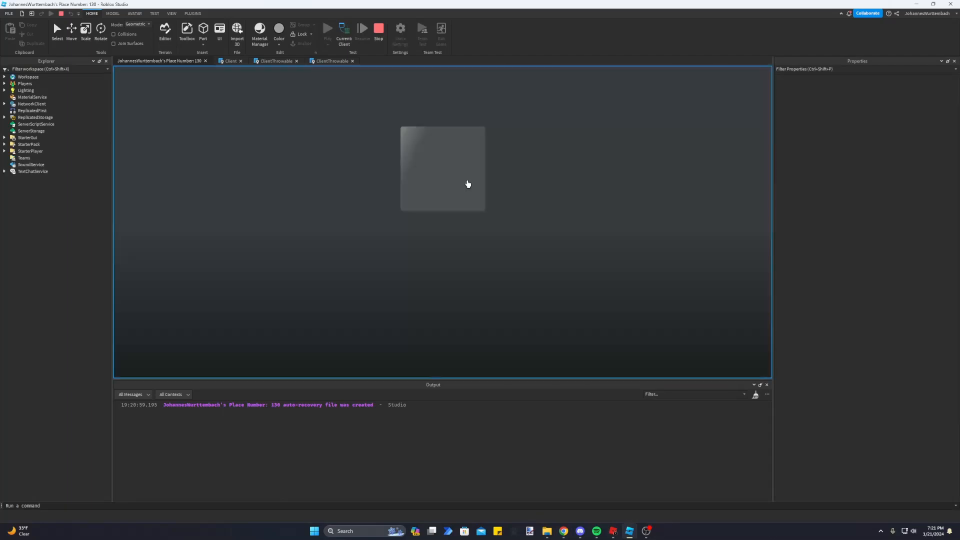
left_click(328, 28)
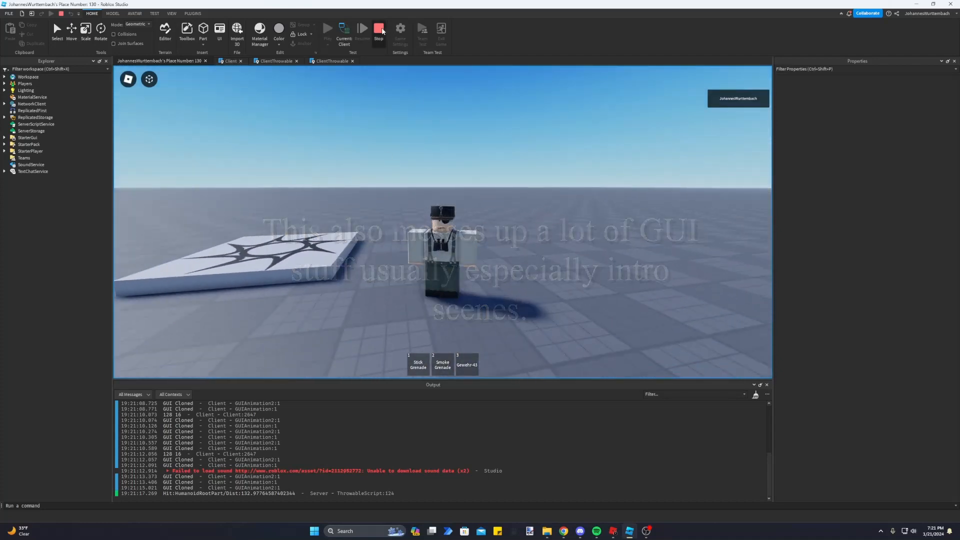
left_click(379, 29)
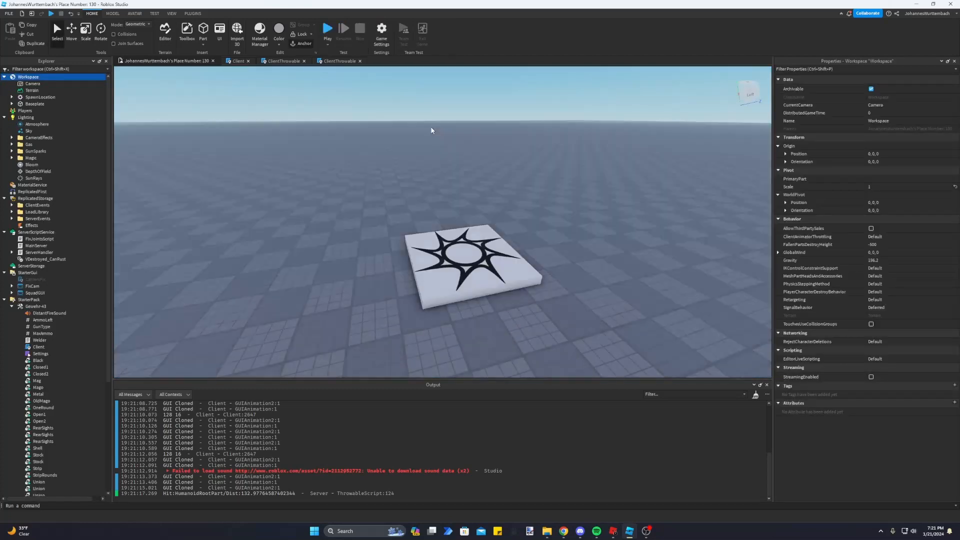